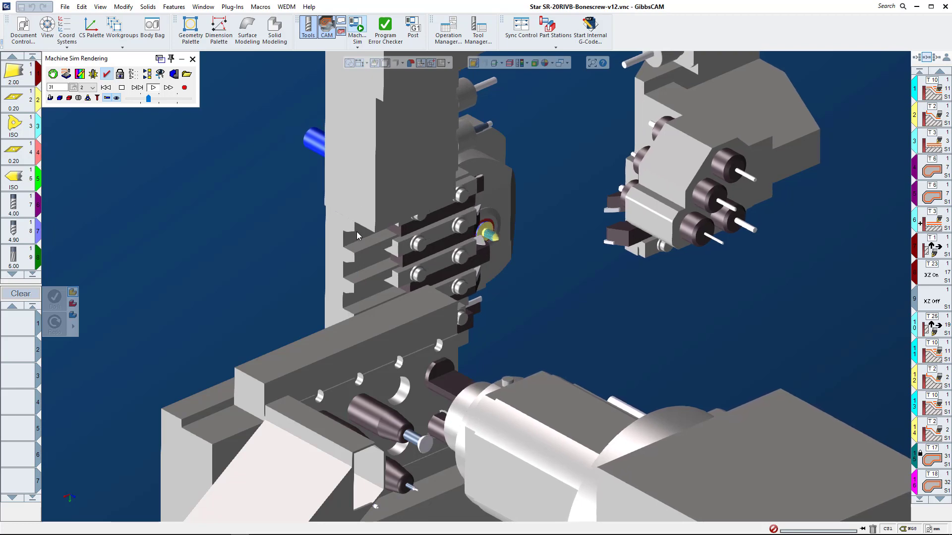
Choose Internal Editor in Preferences, then post and process the part to generate its NC program.
click(65, 7)
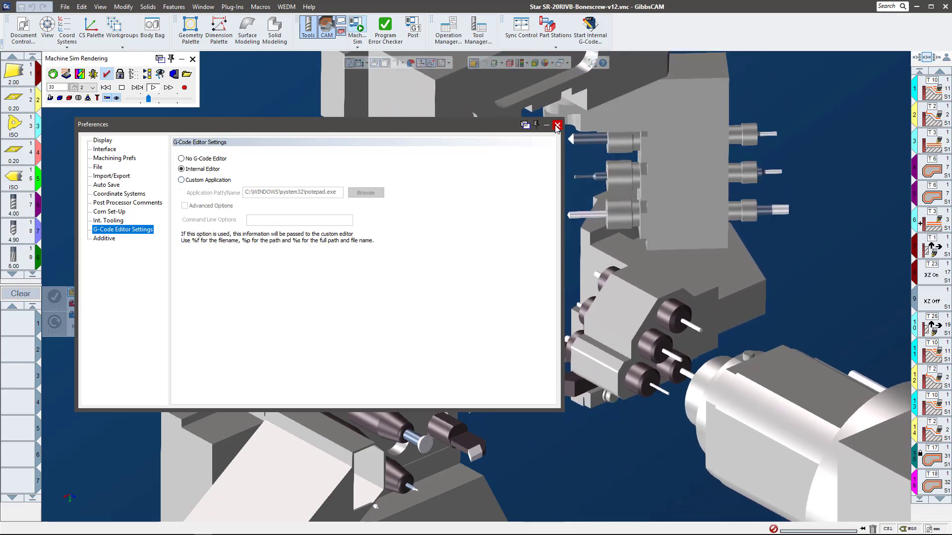
click(556, 125)
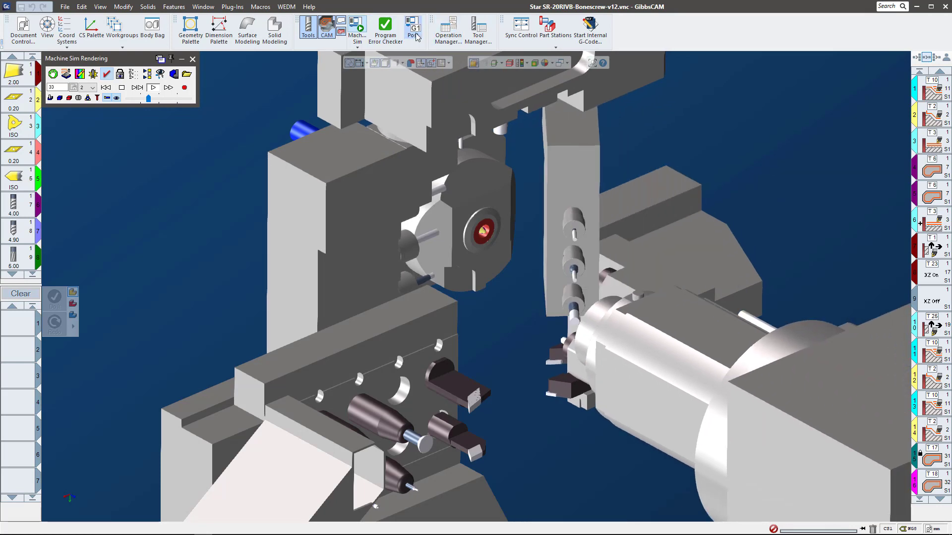
click(412, 28)
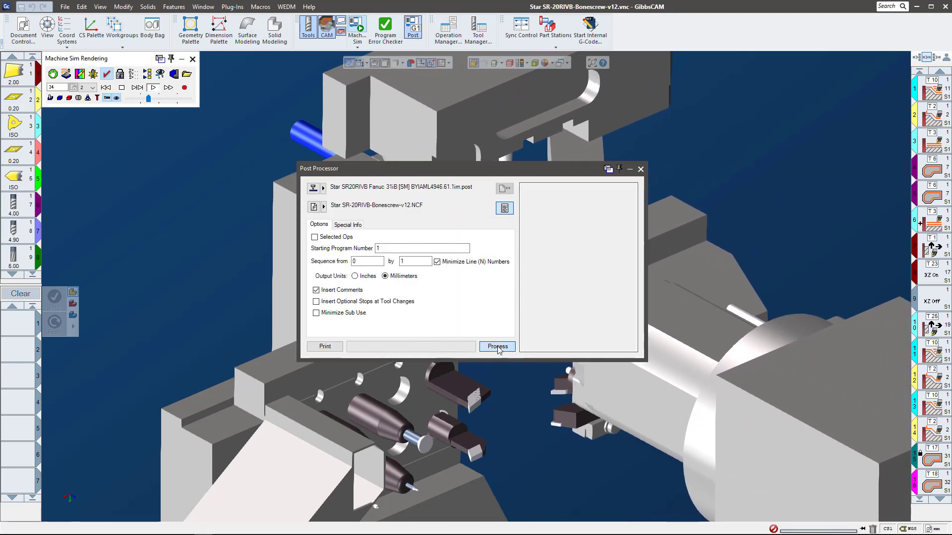
click(497, 347)
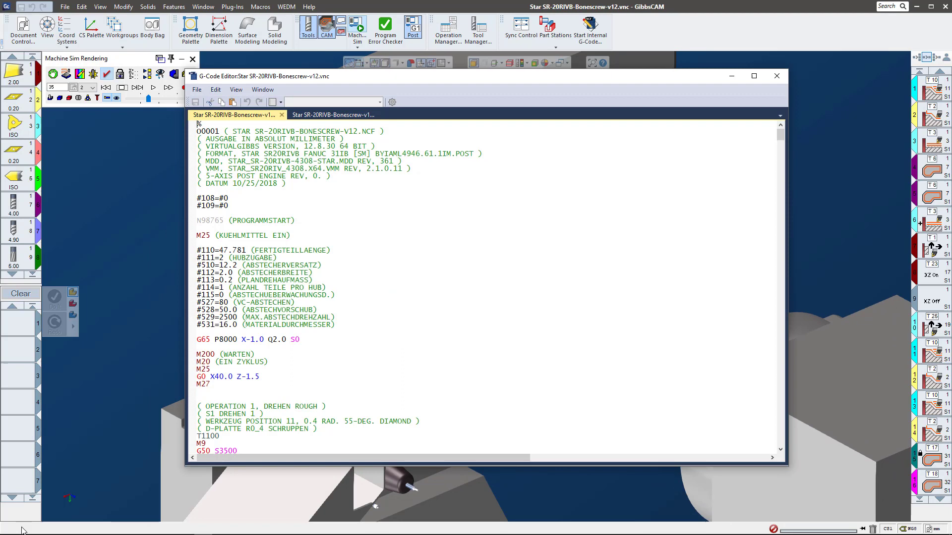
mouse_move(26, 529)
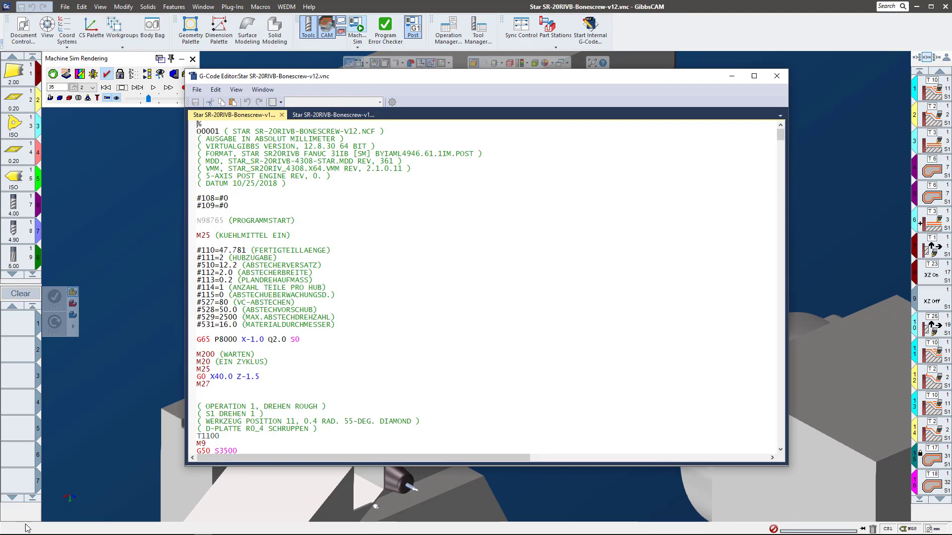
mouse_move(405, 499)
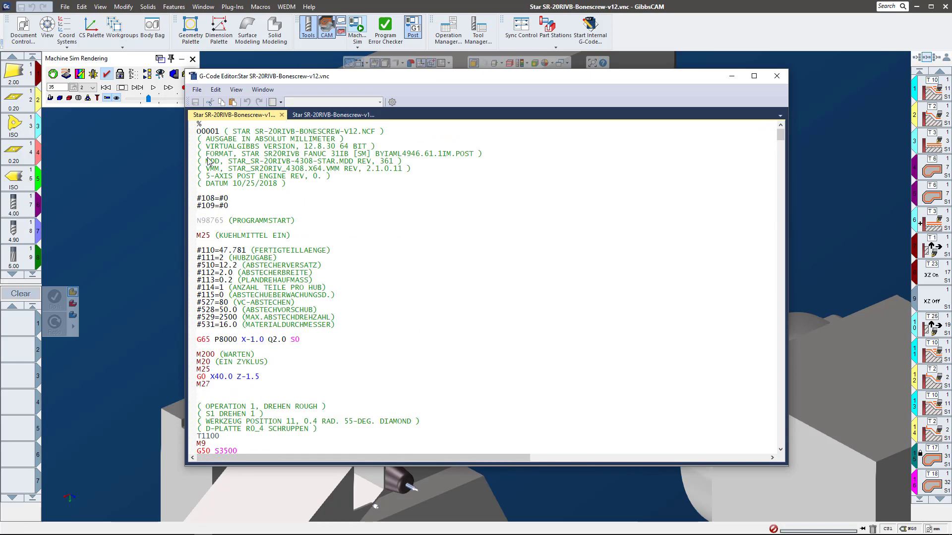
Tile the main NCF and Flow2 NCF programs side by side for comparison.
click(334, 115)
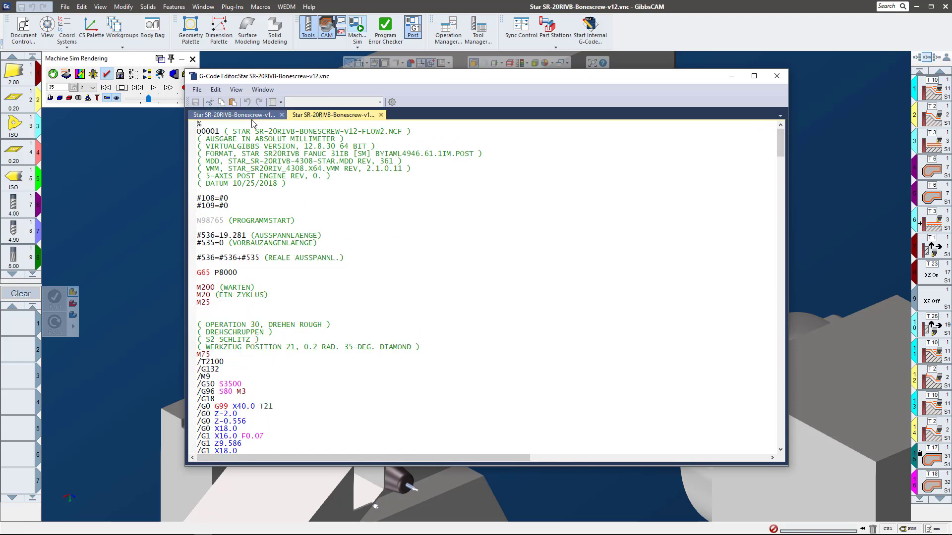
click(234, 115)
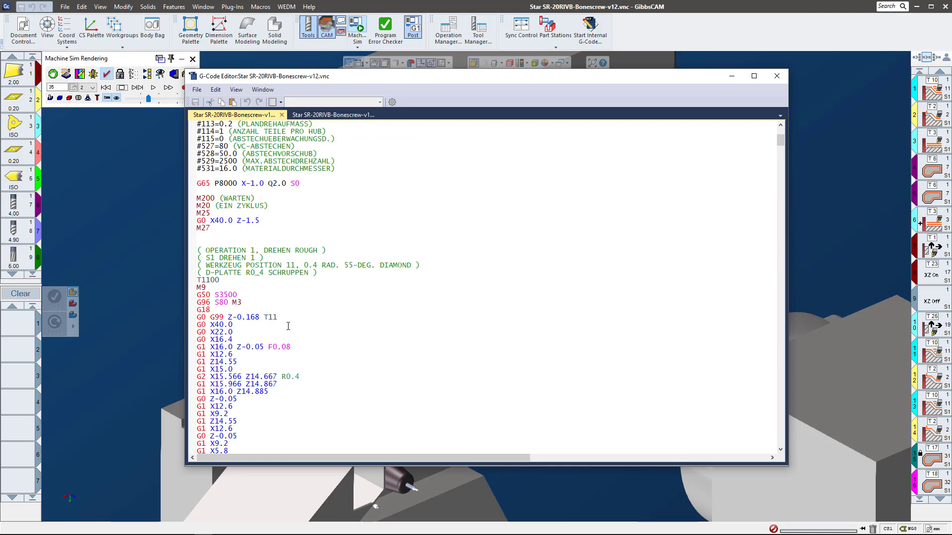
click(333, 115)
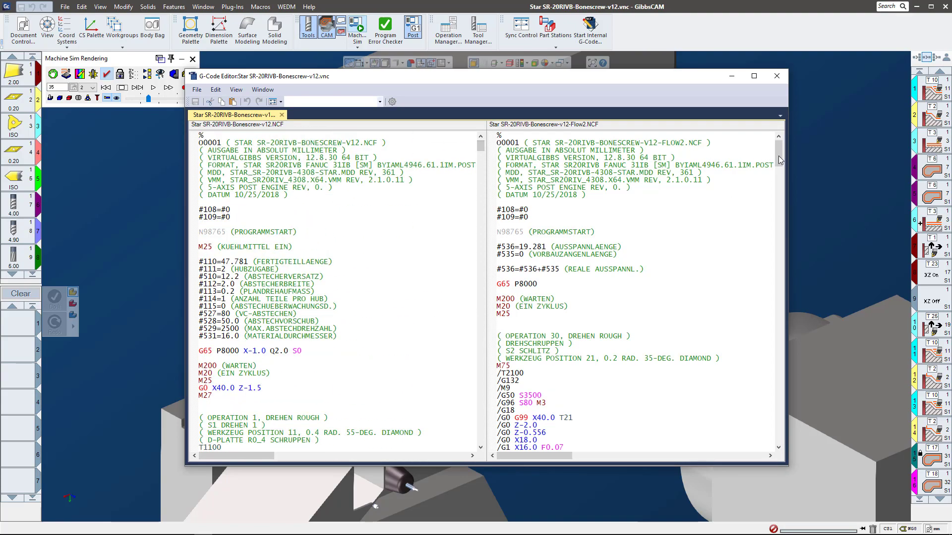
Select the Star M200 sync definition so the two programs synchronize.
scroll(down, 3)
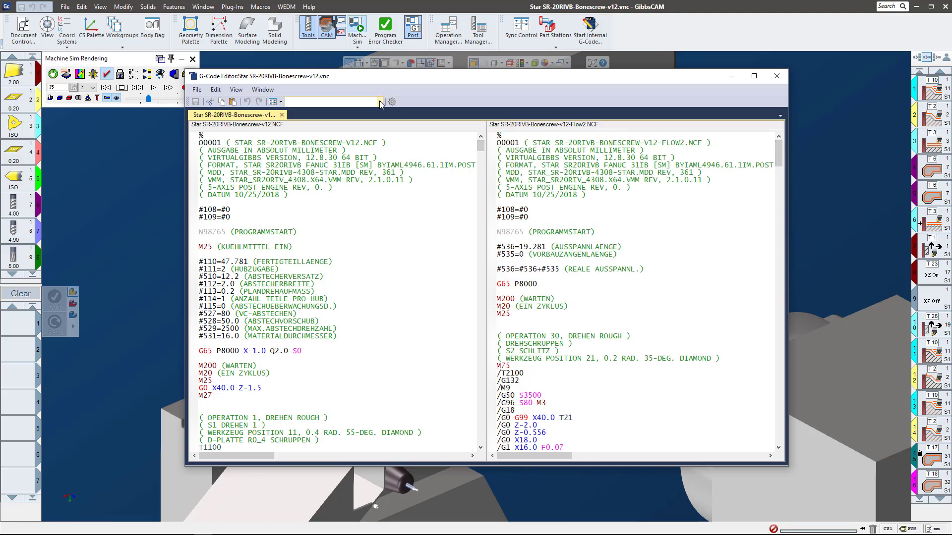
click(380, 102)
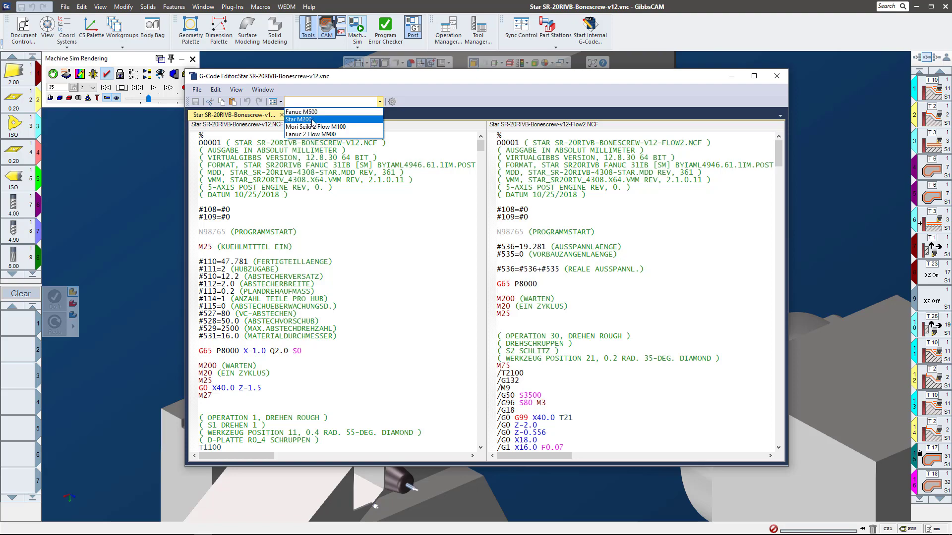
click(298, 119)
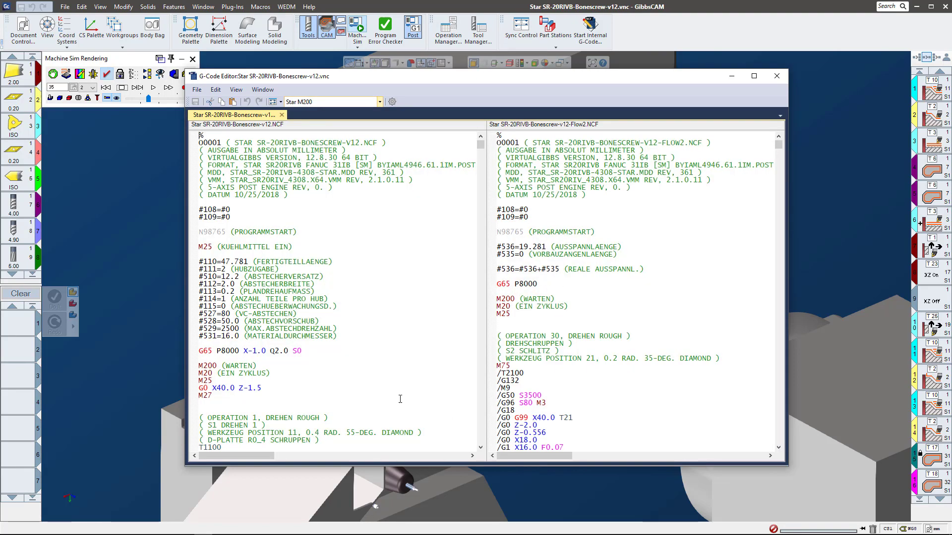
scroll(down, 3)
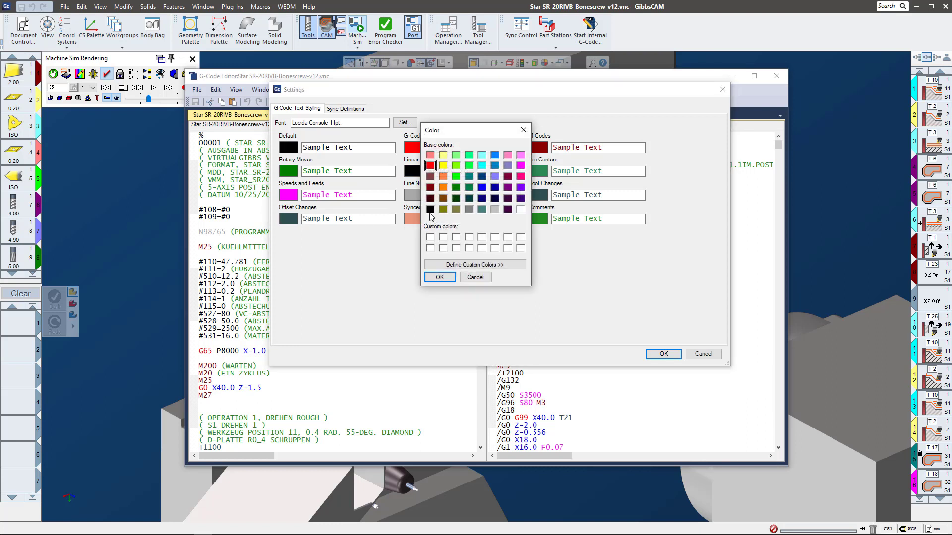
Apply a new basic colour to the syntax category and scroll the synced programs together.
click(430, 154)
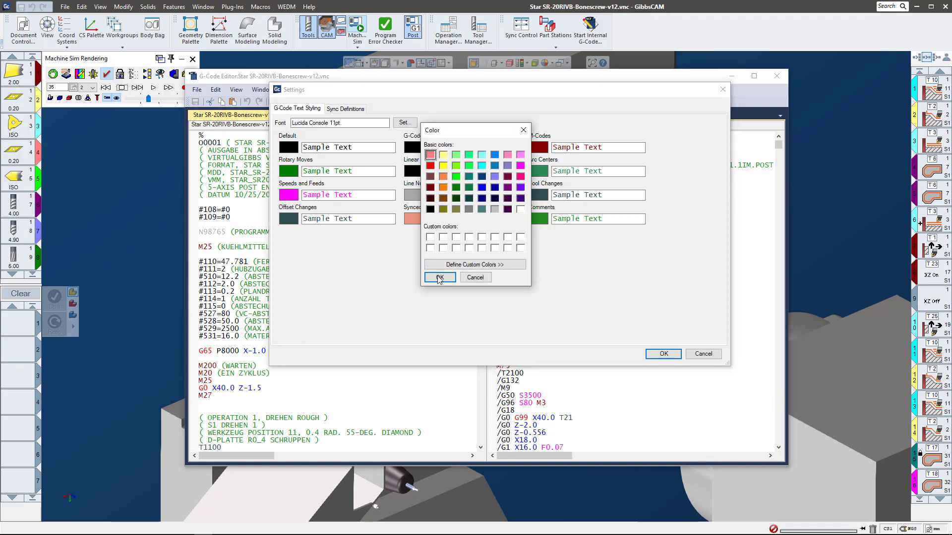
click(439, 278)
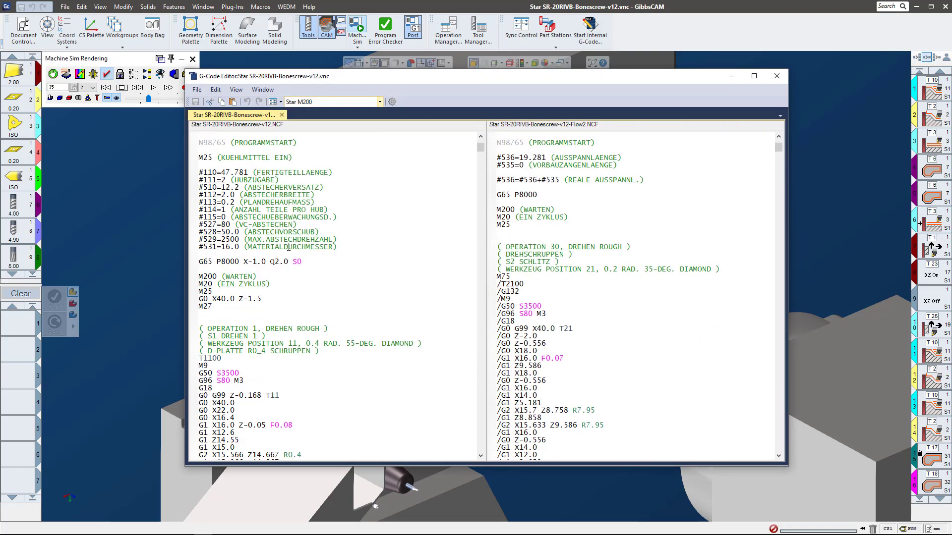
scroll(down, 3)
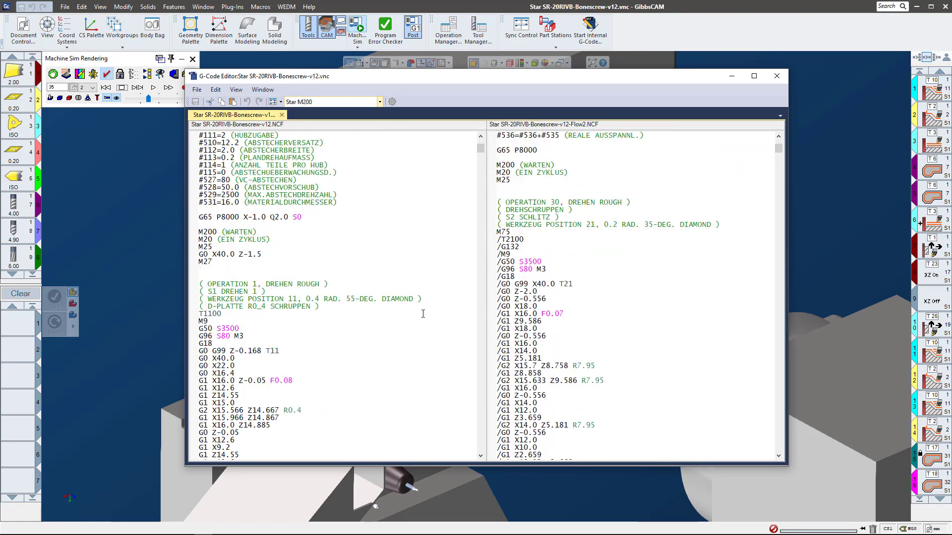
scroll(down, 3)
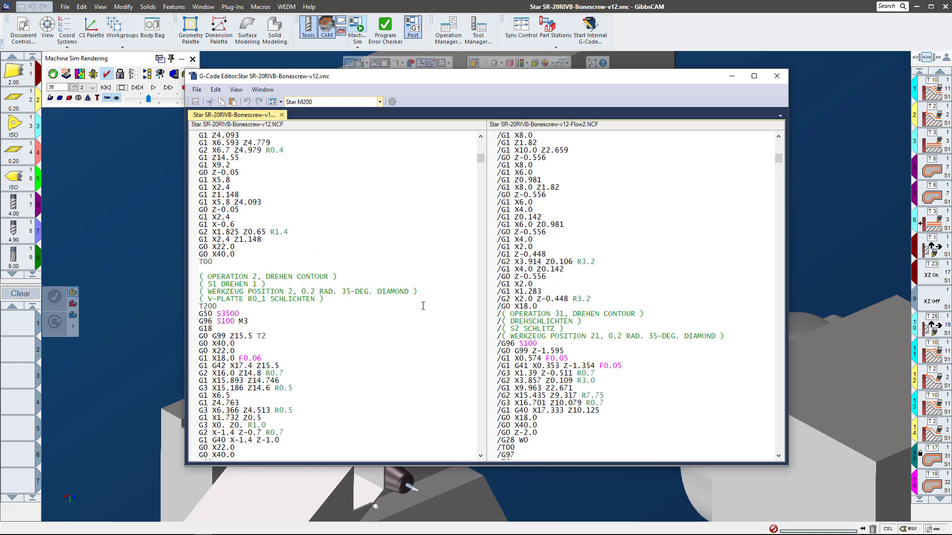